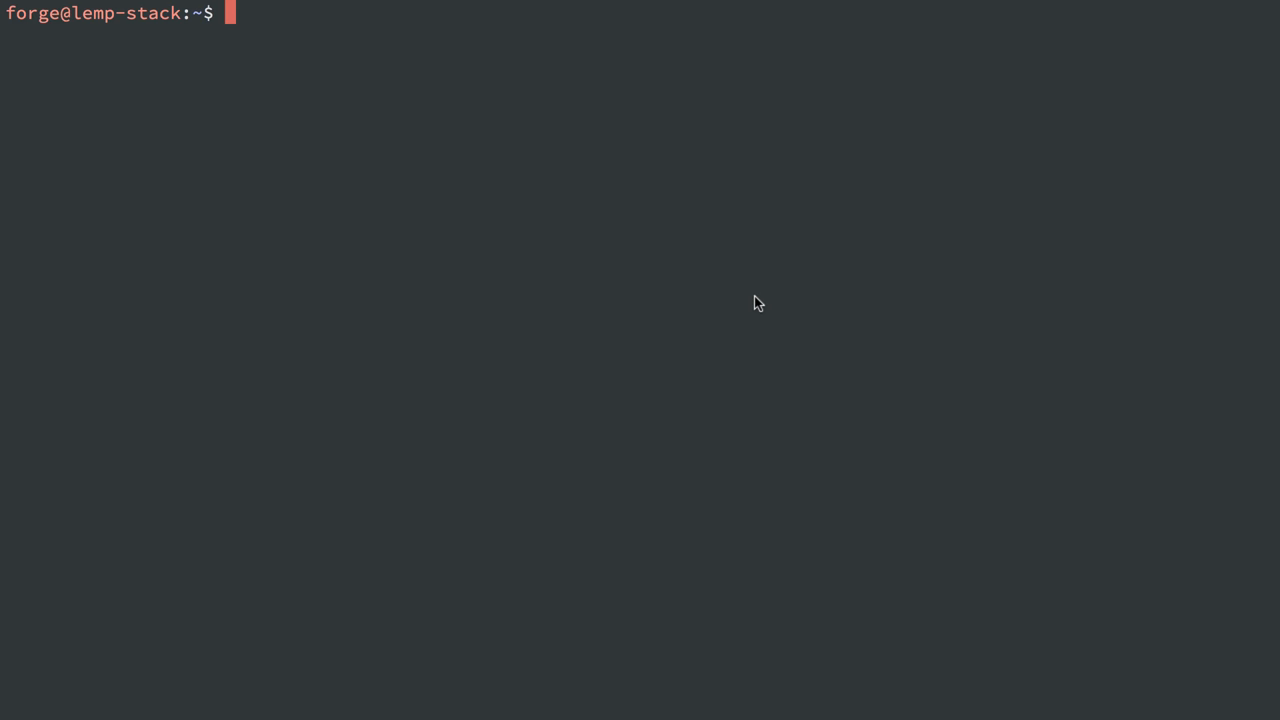
Step: Install redis-server via apt-get, then open /etc/redis/redis.conf in vim with sudo
type("sudo apt")
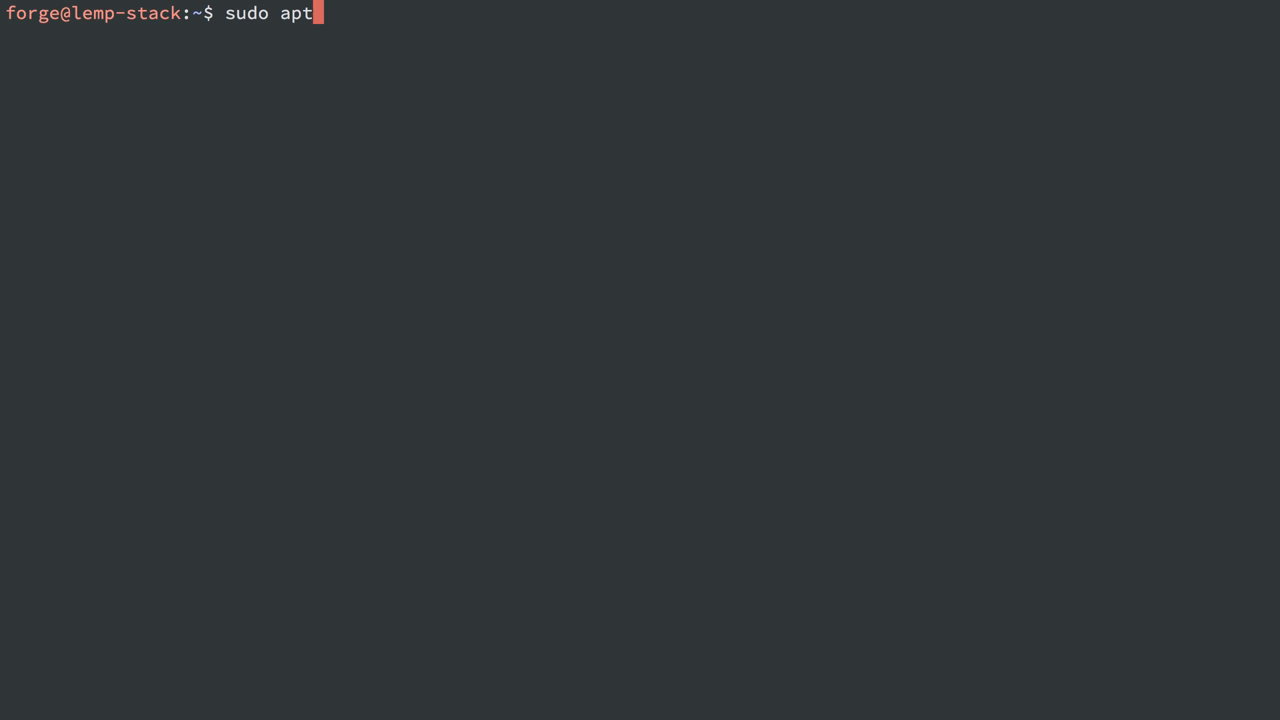
type("-get install -y re")
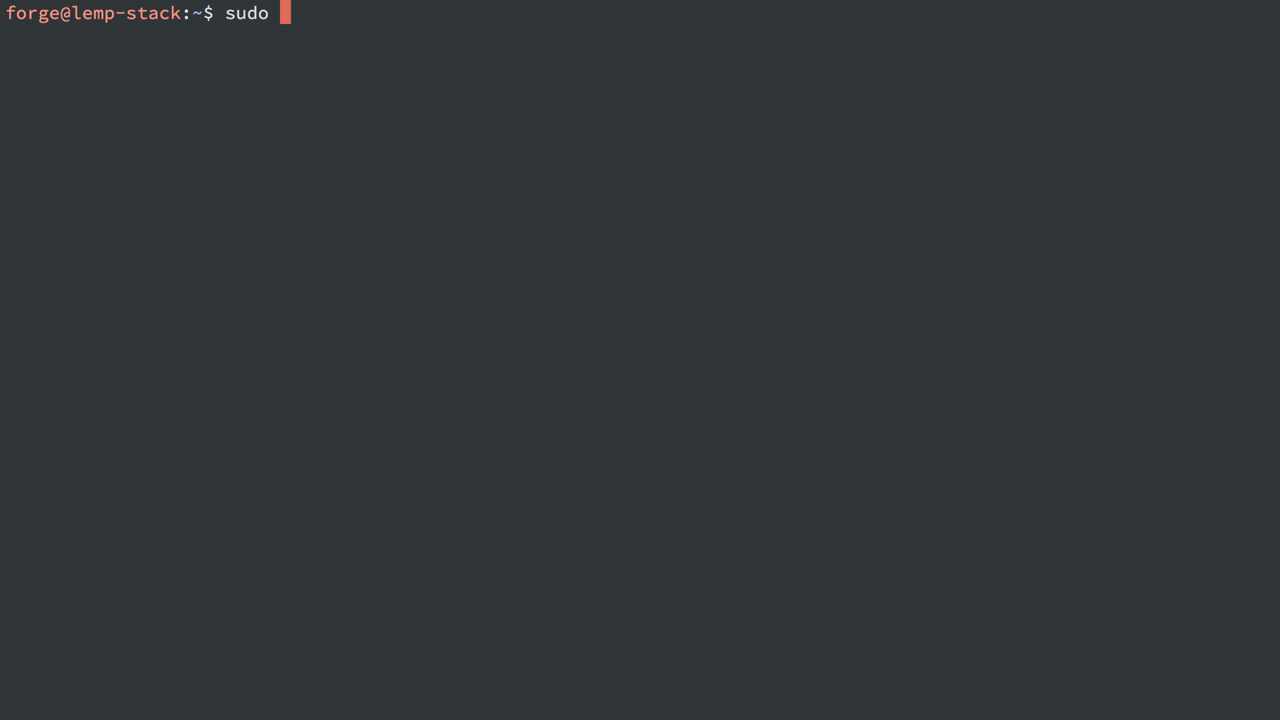
type("vim /etc/redis/")
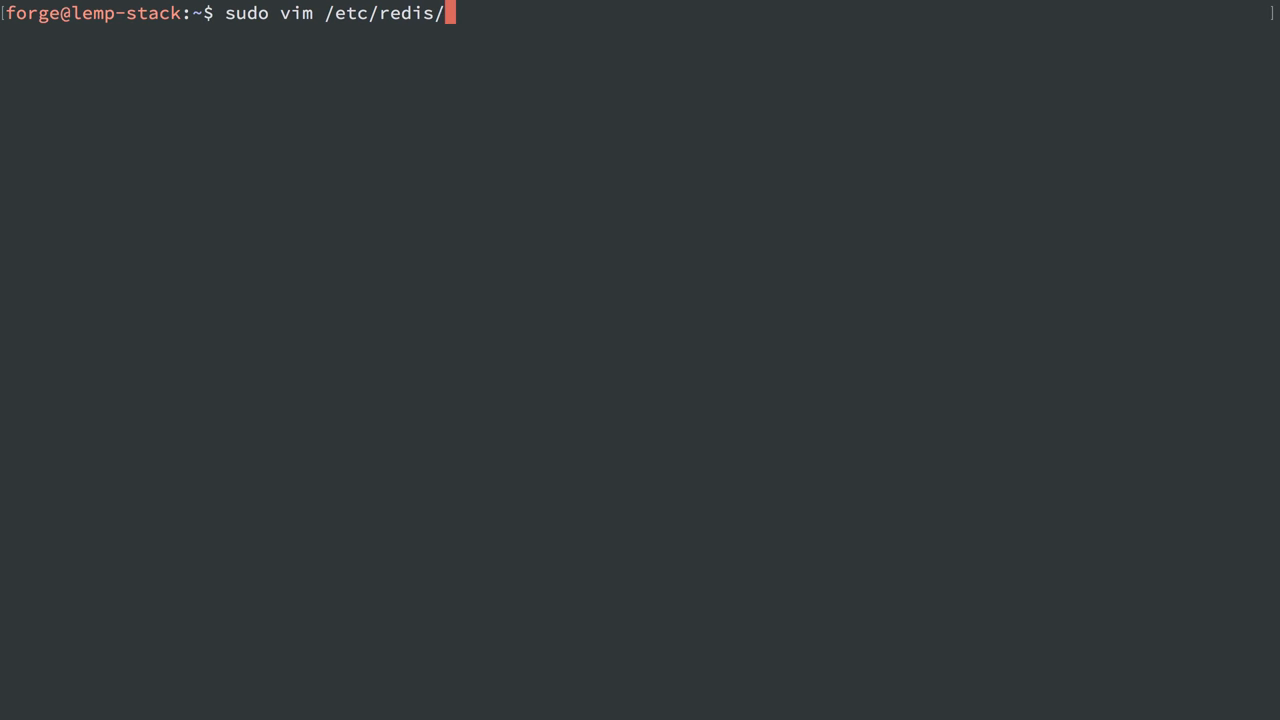
type("redis.conf")
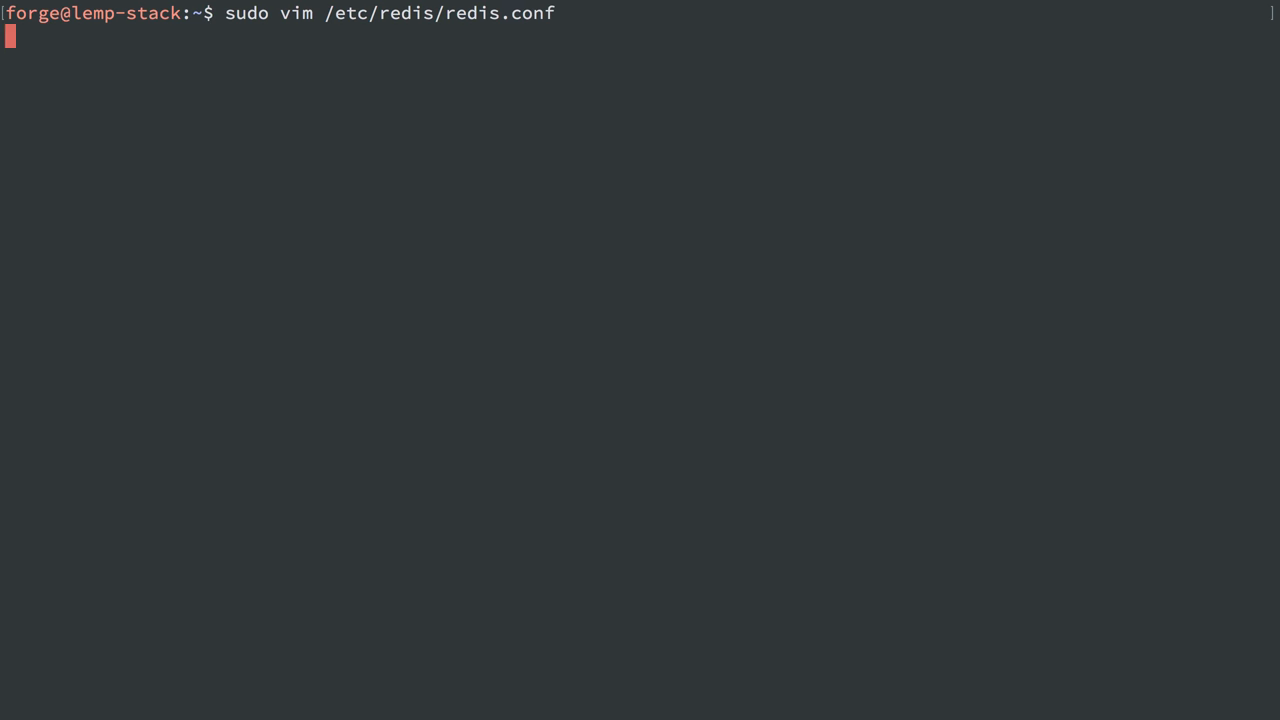
Step: Search for bind, confirm bind 127.0.0.1 is set, and quit vim without changes
type("/b")
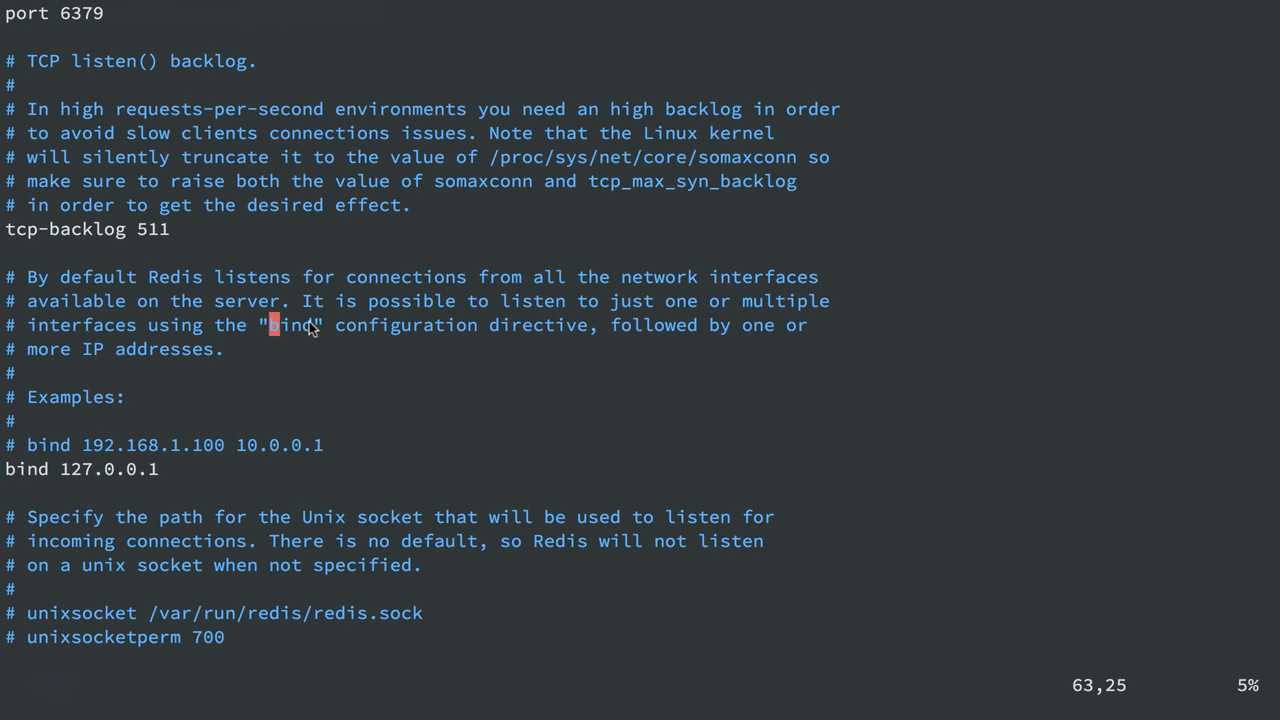
double_click(100, 468)
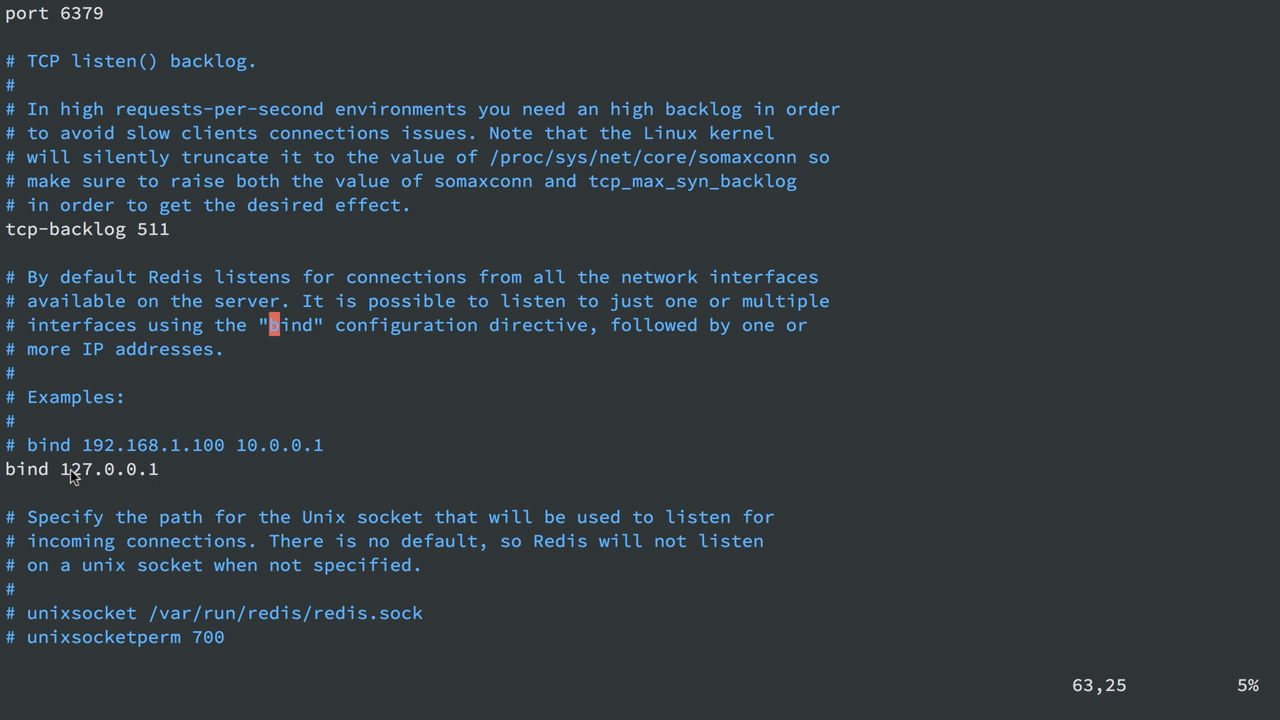
scroll("down", 3)
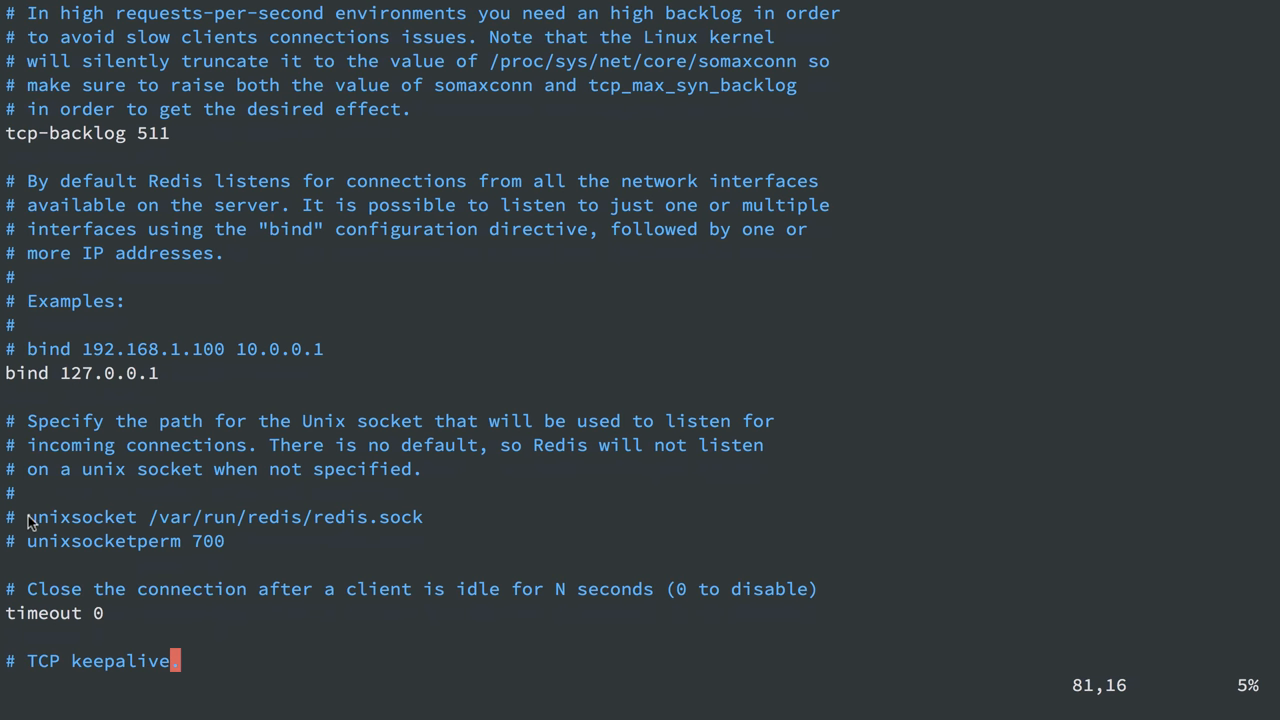
mouse_move(128, 524)
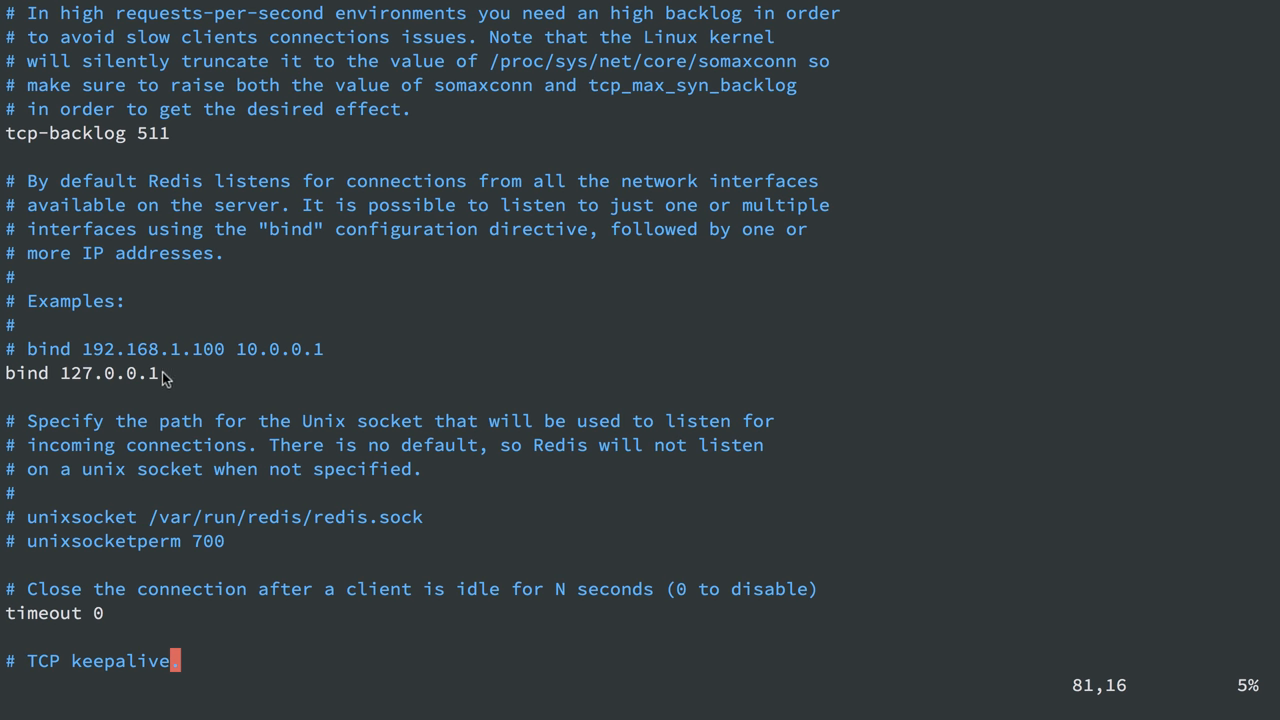
mouse_move(224, 378)
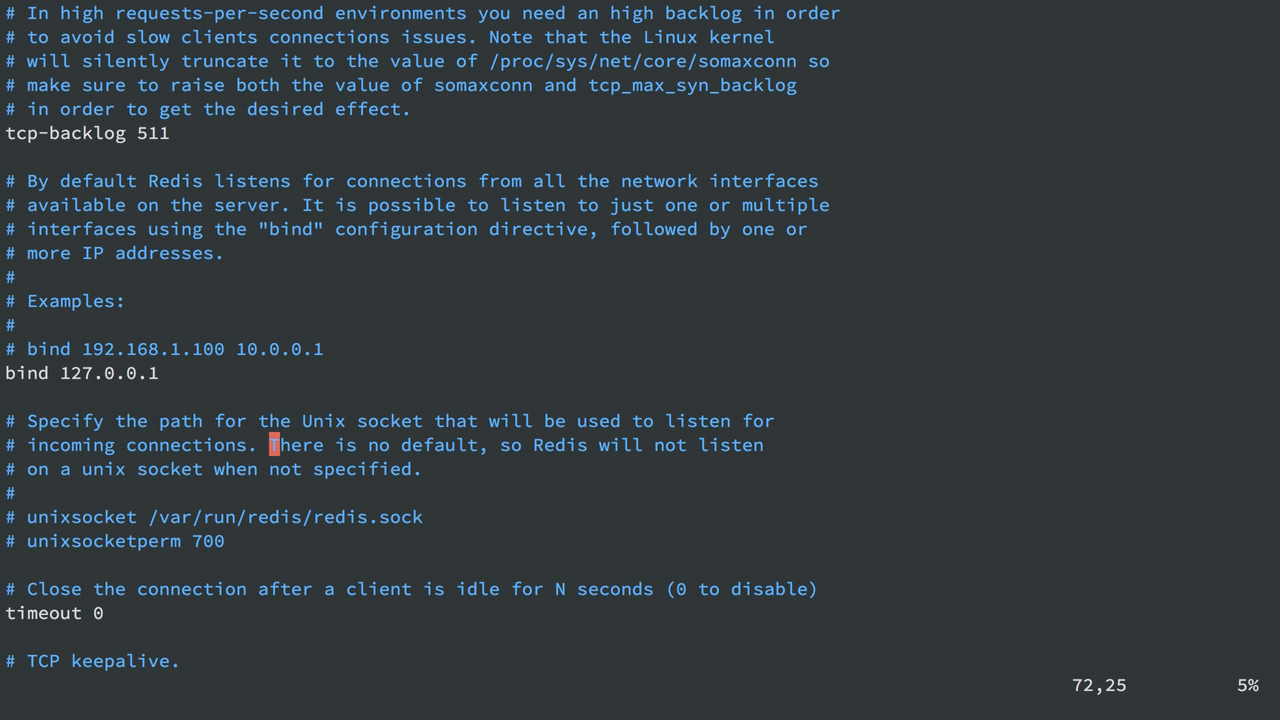
type(":q")
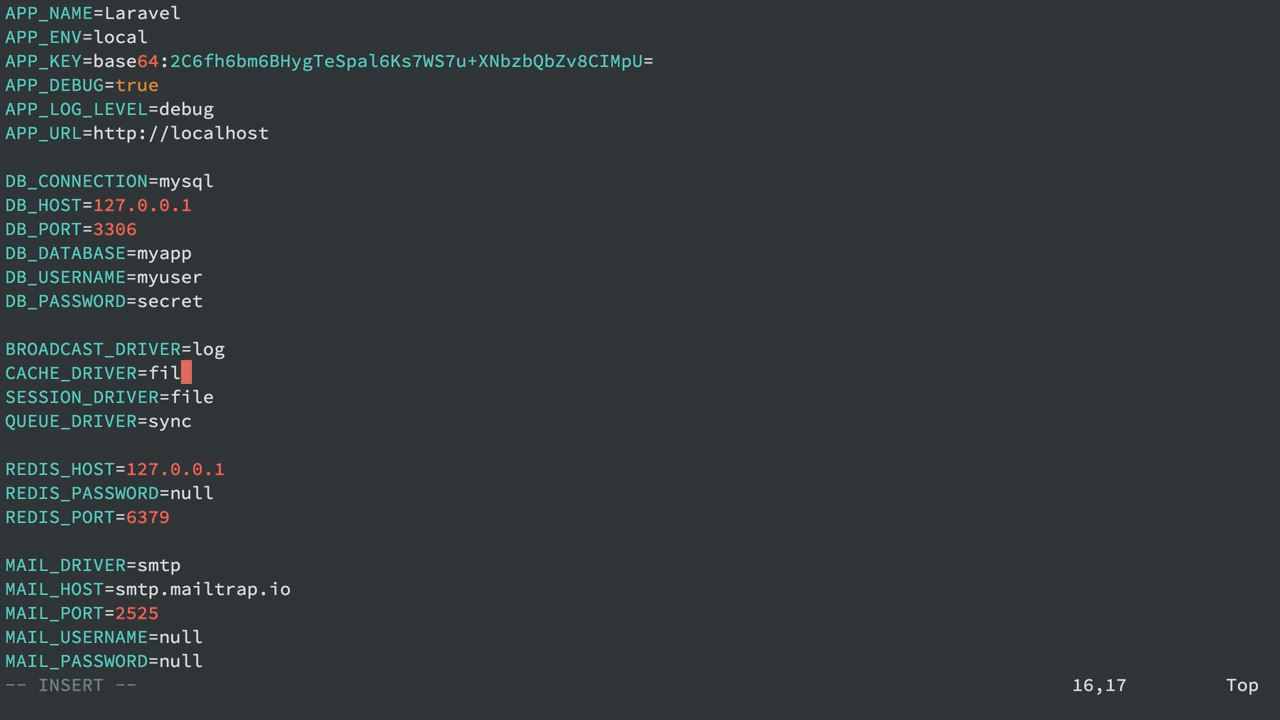
Step: Set CACHE_DRIVER and SESSION_DRIVER to redis in myapp/.env and save
type("redis")
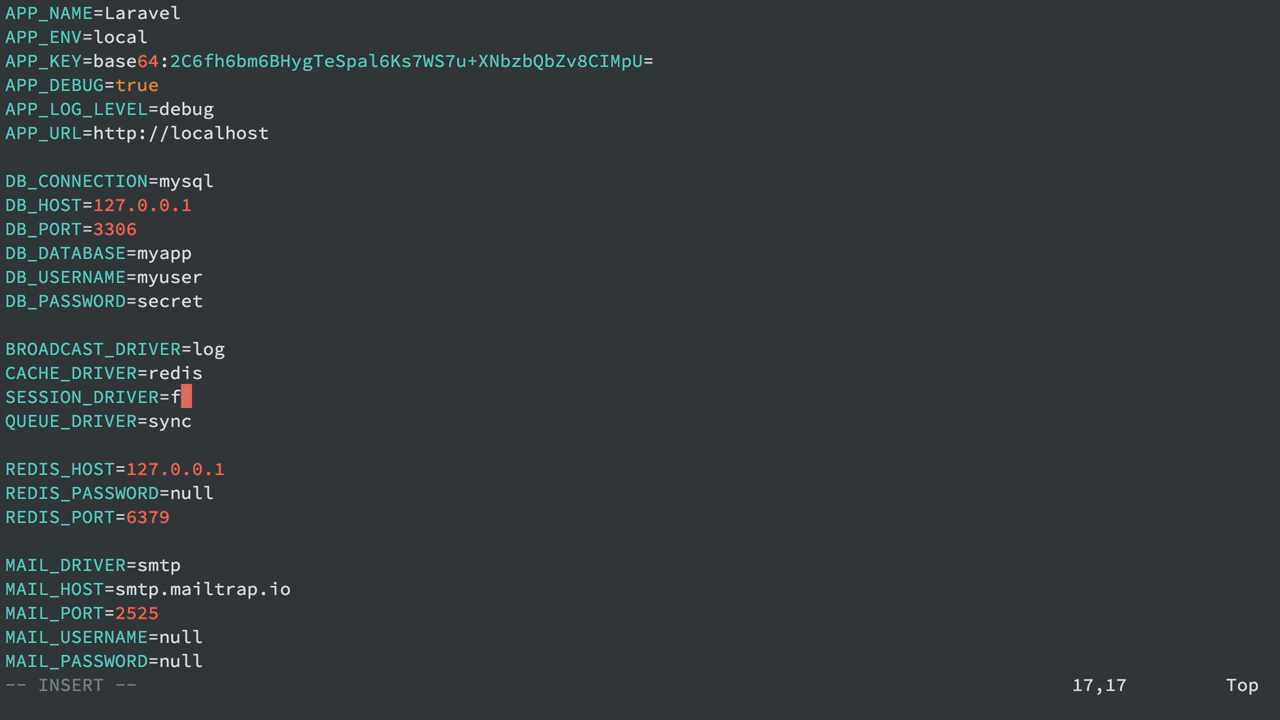
type("edis")
type("cd myapp/")
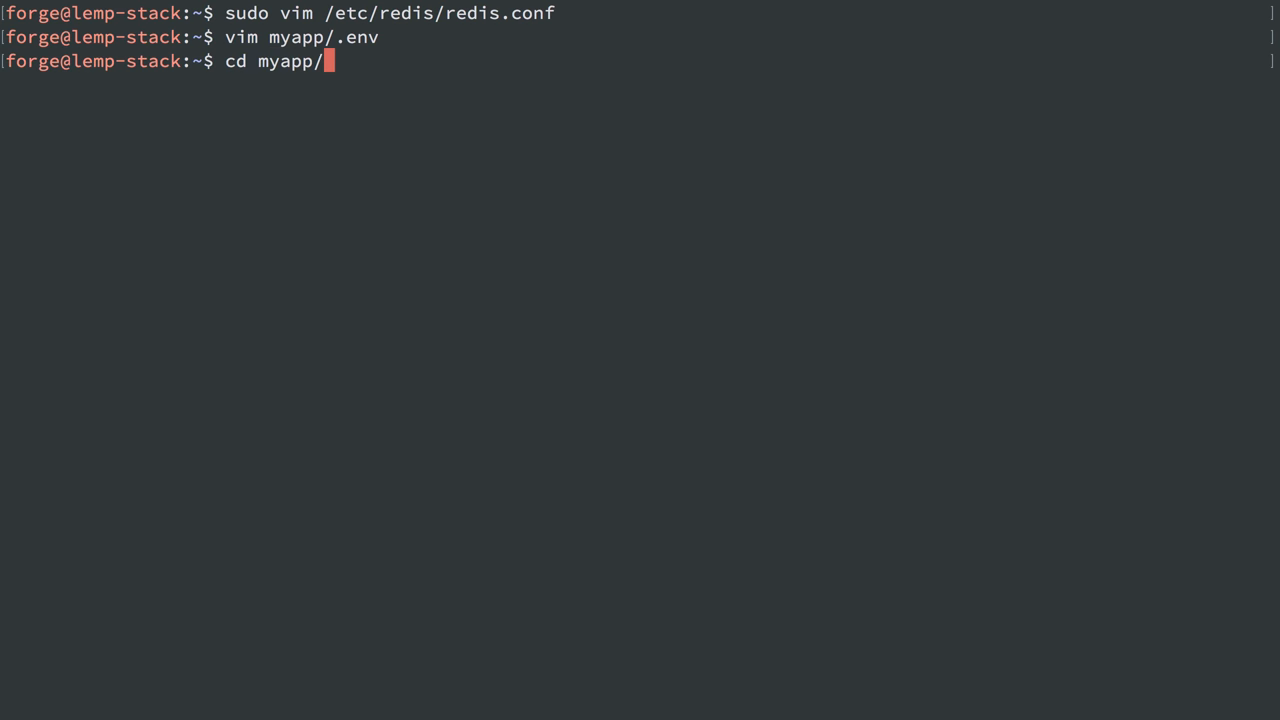
Step: Run composer require predis/predis in myapp to install predis v1.1.1
type("composer require")
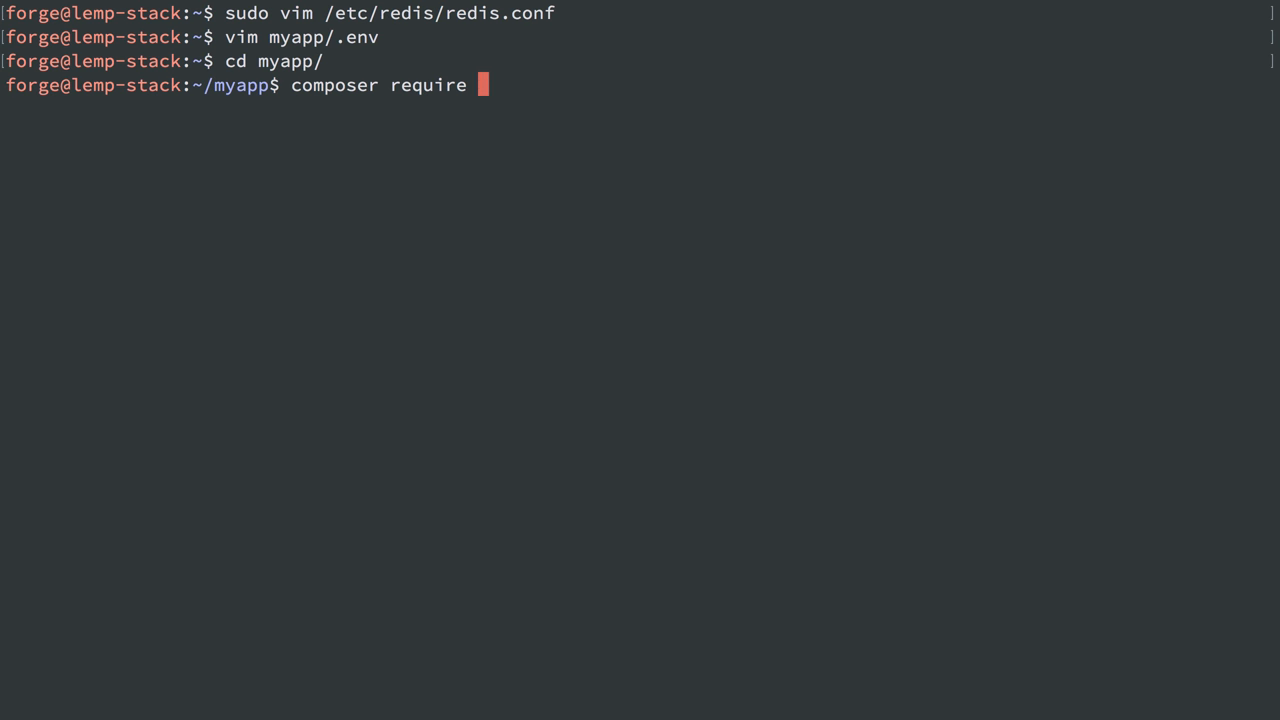
type("predis/r")
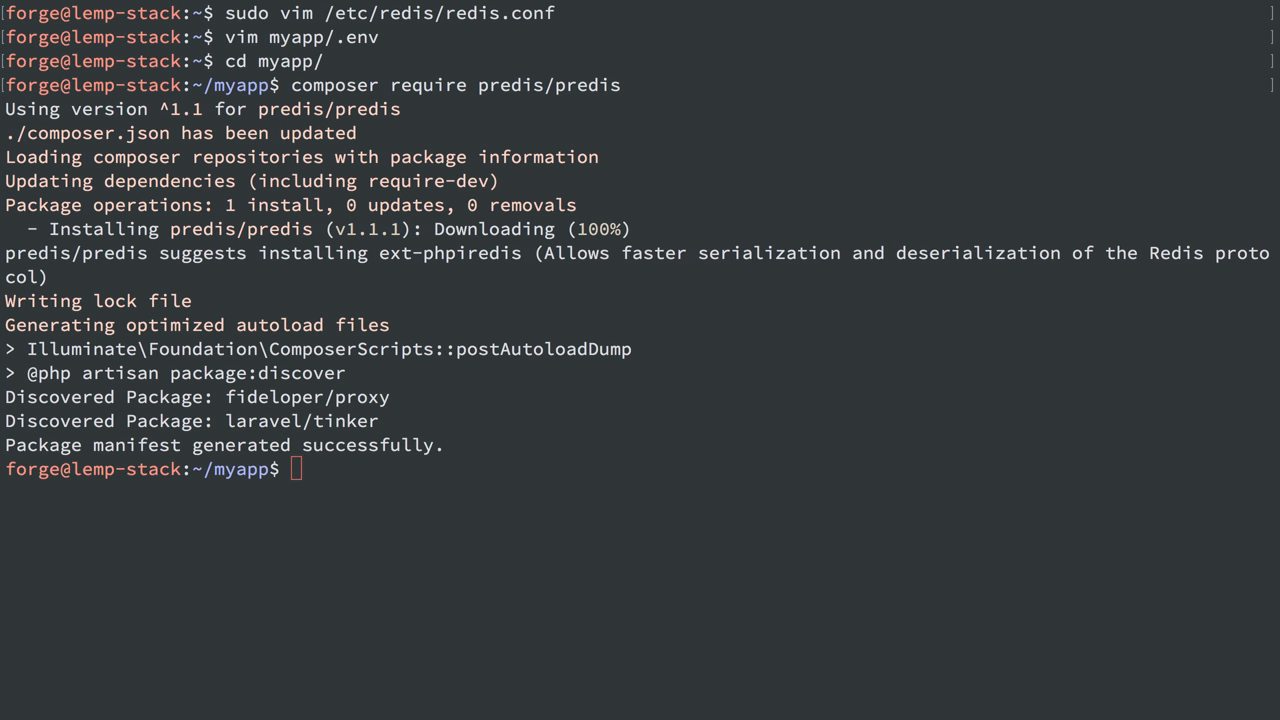
Step: Add the ppa:chris-lea/redis-server repository and run sudo apt-get update
type("sudo add-apt-repository -y ppa:chris-lea/redis-server")
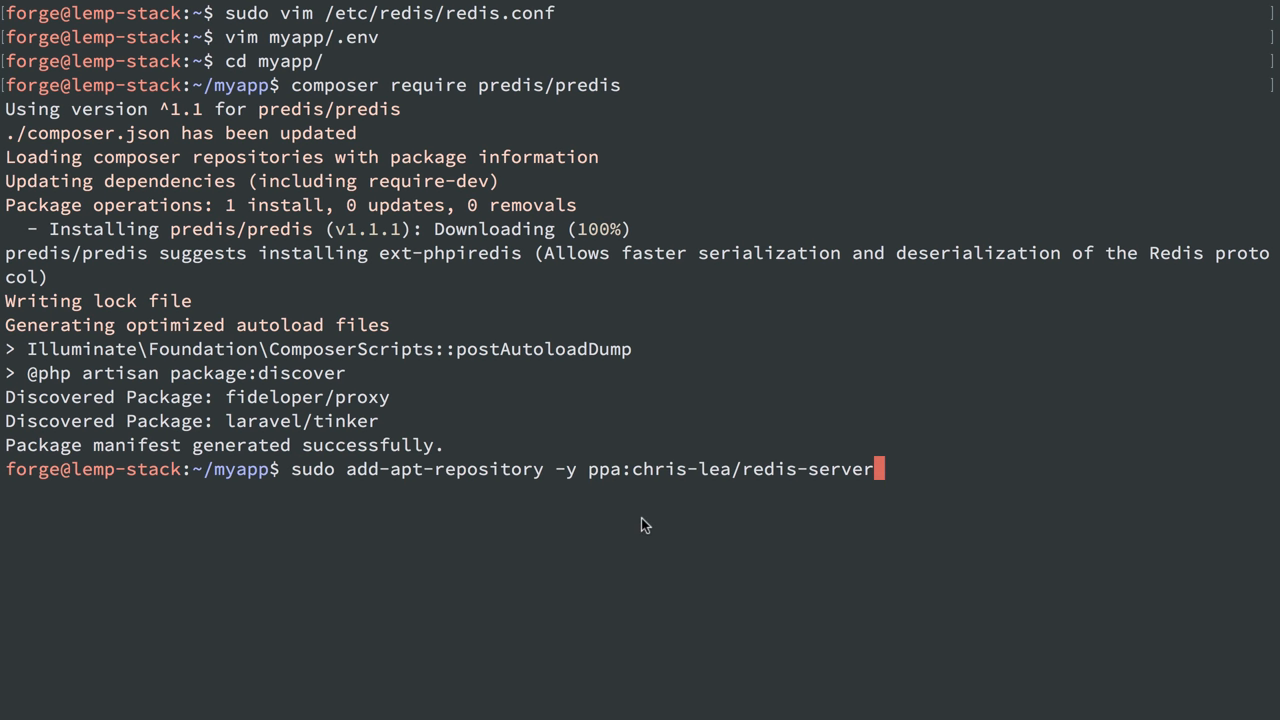
mouse_move(472, 480)
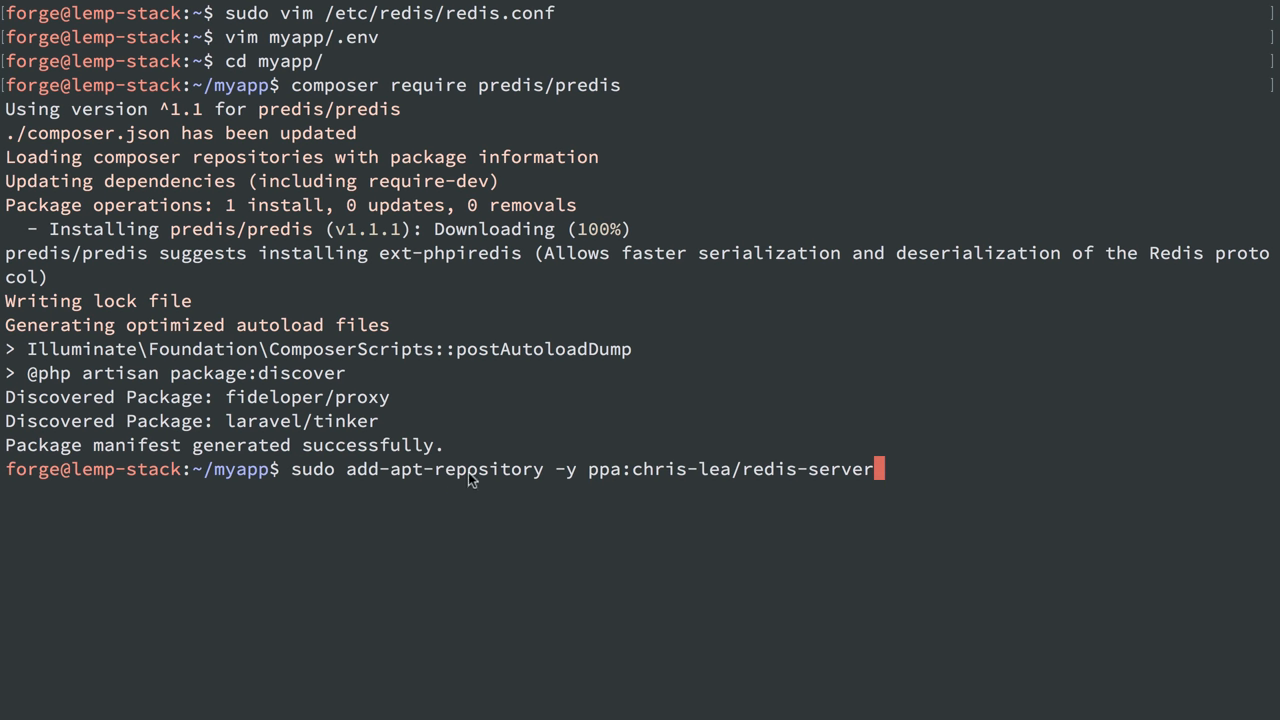
double_click(608, 468)
type("sudo")
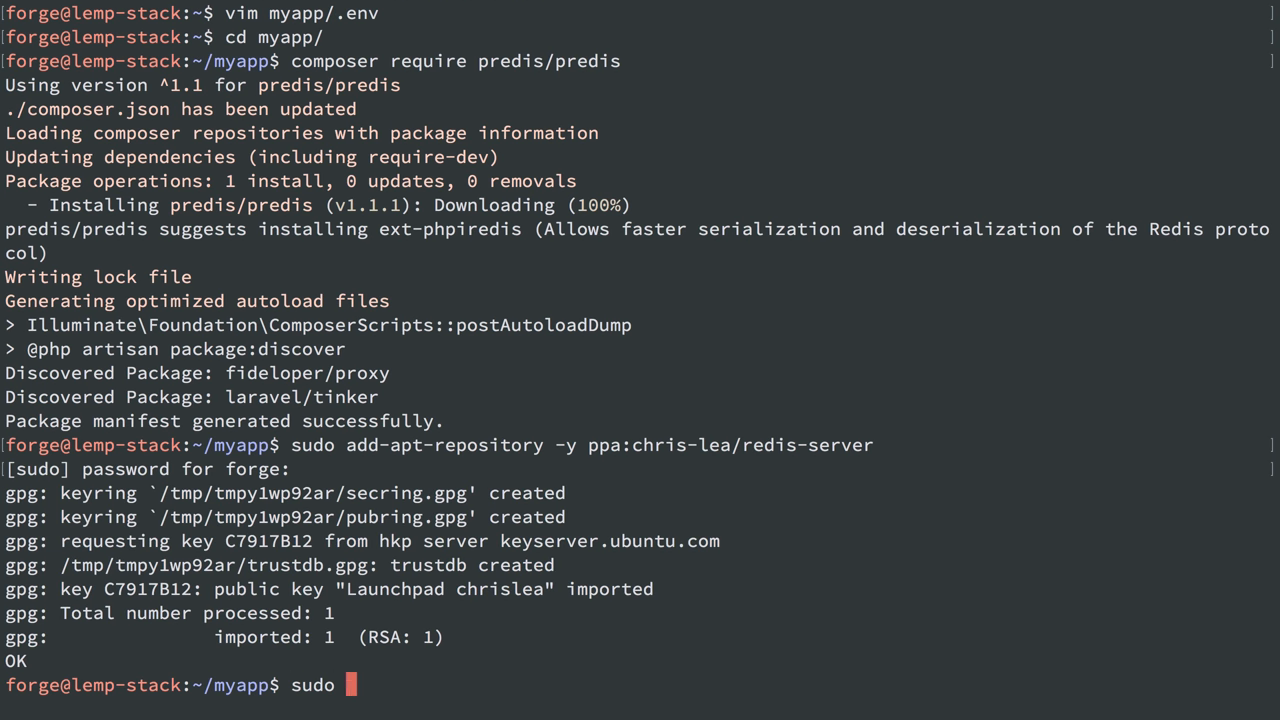
type("apt-get update")
type("sudo a")
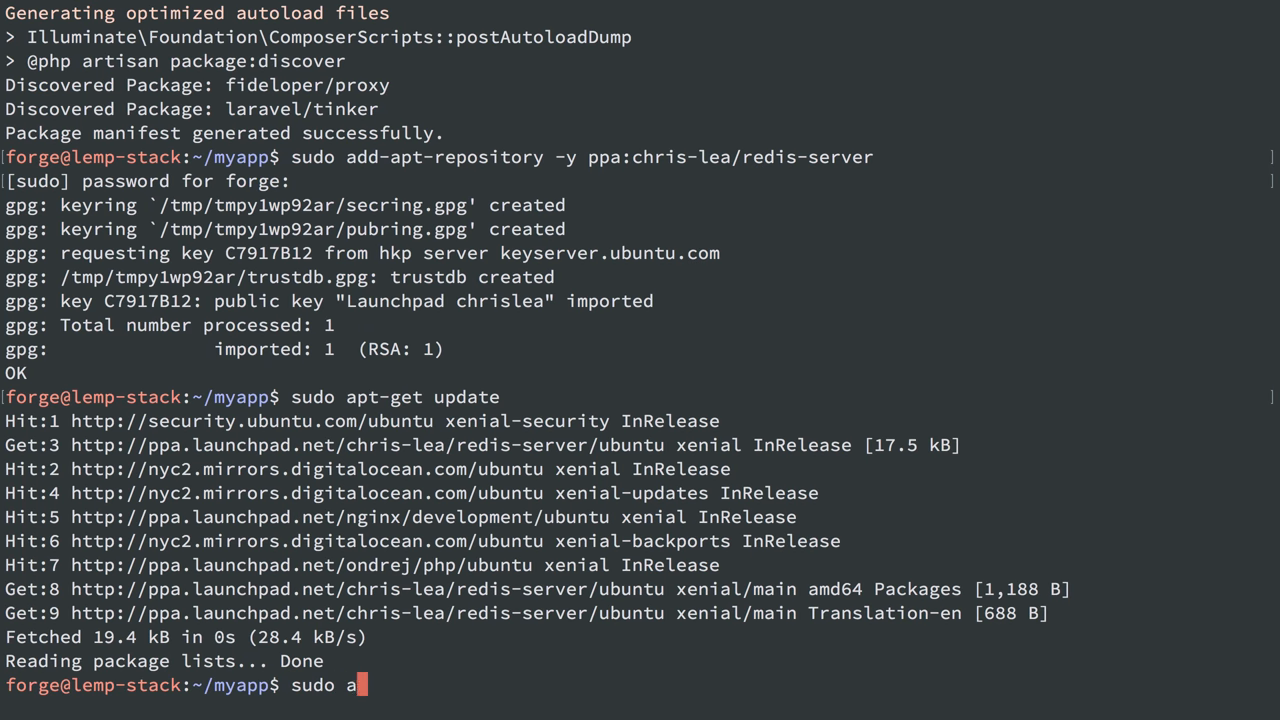
Step: Attempt sudo apt-get -y install redis-update, which fails as an unknown package
type("pt-")
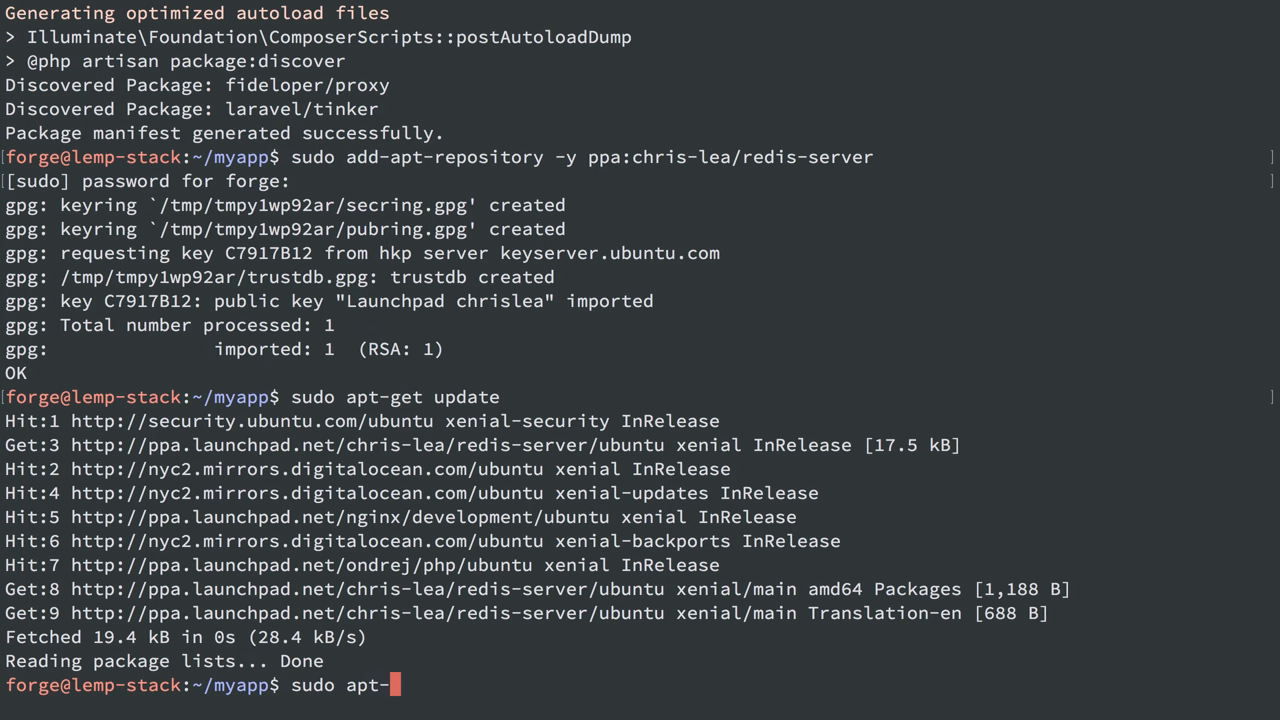
type("get")
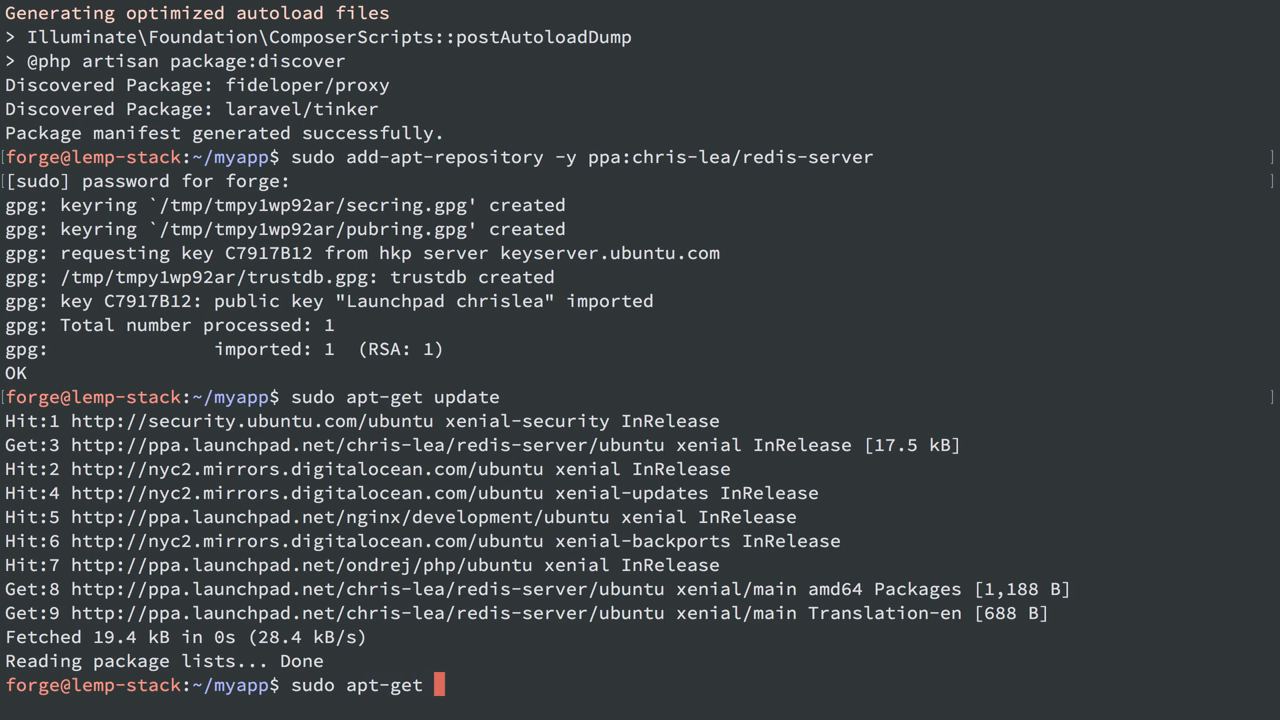
type("-y install redis-update")
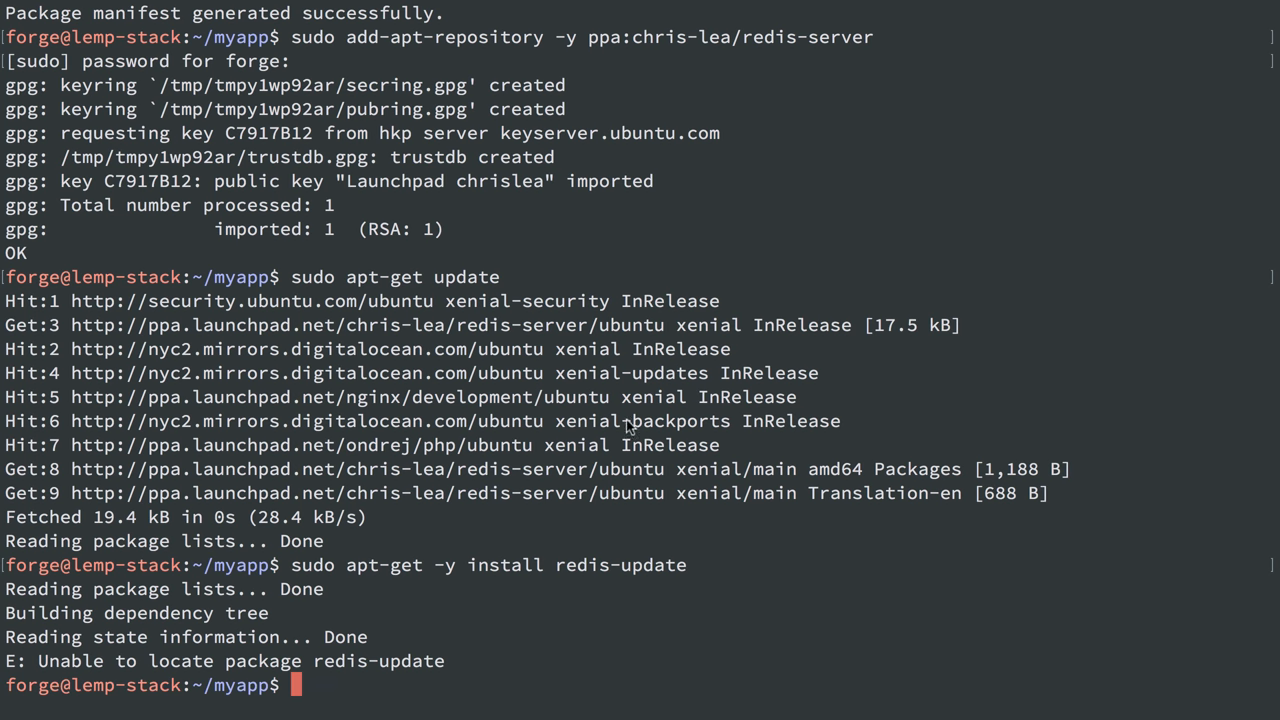
type("sudo apt-get -y install redis-upda")
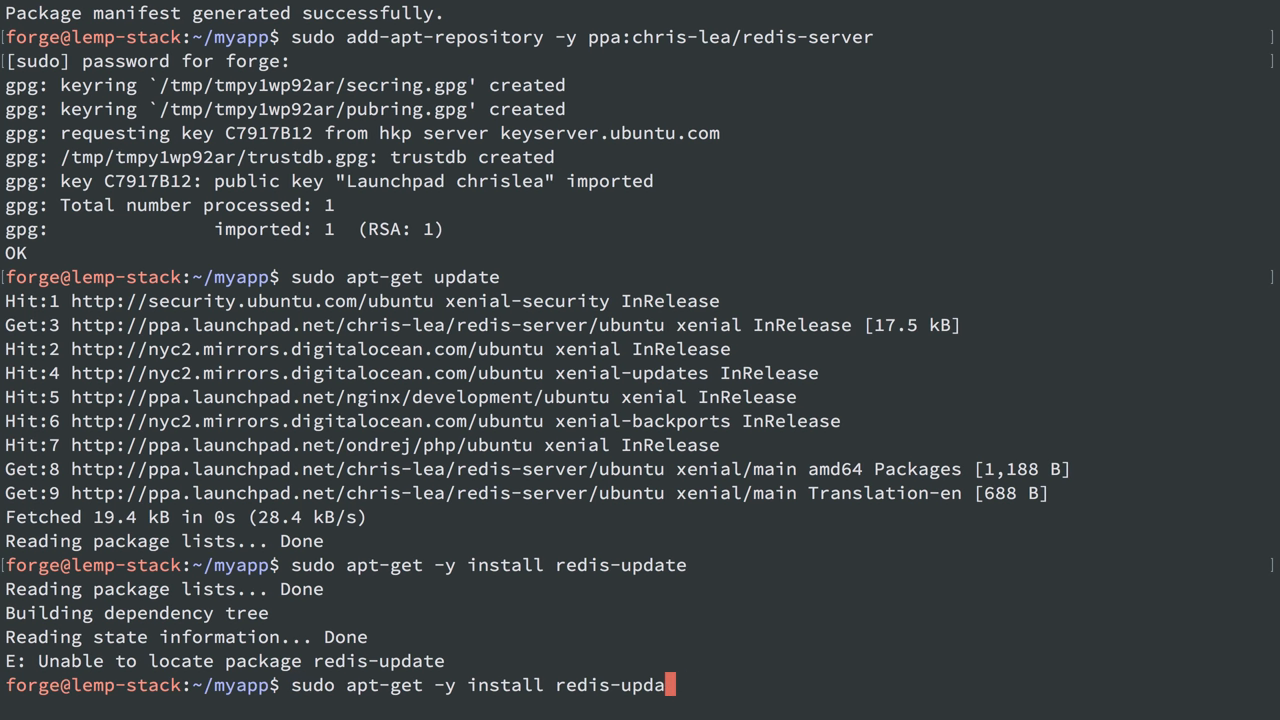